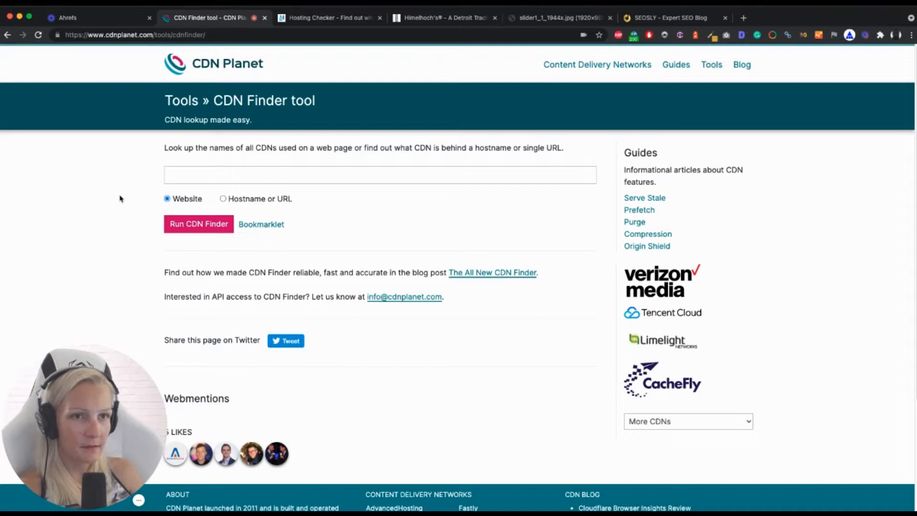
mouse_move(121, 199)
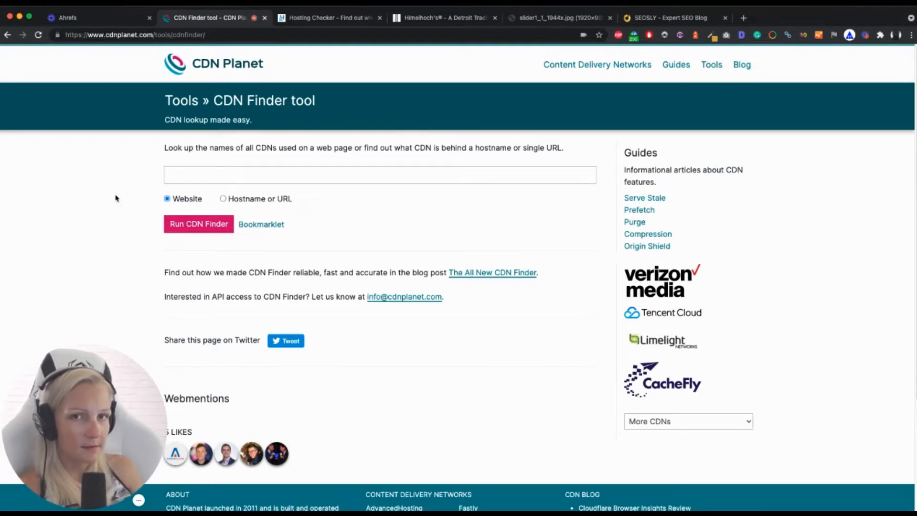
mouse_move(113, 198)
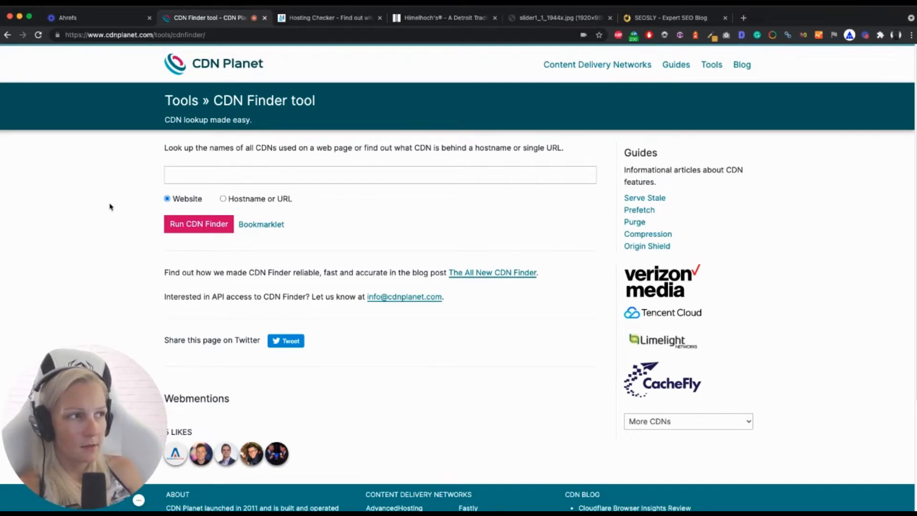
mouse_move(106, 205)
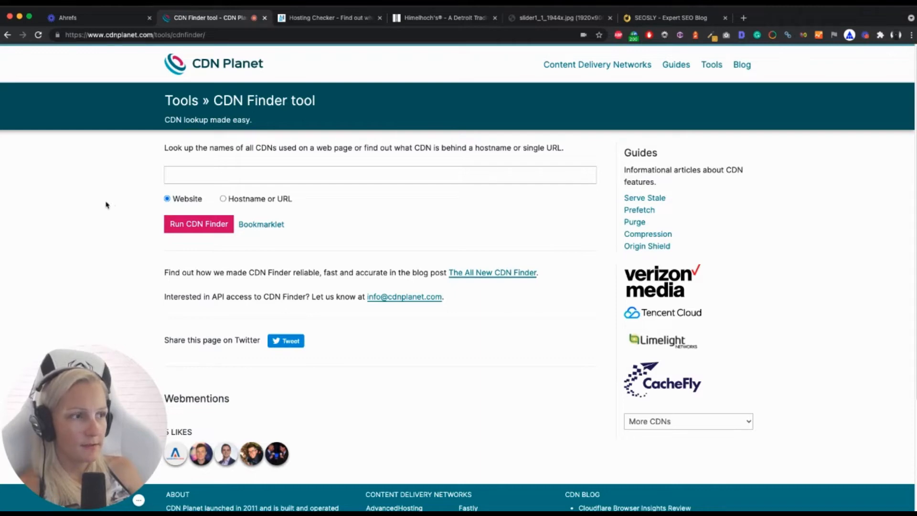
mouse_move(108, 205)
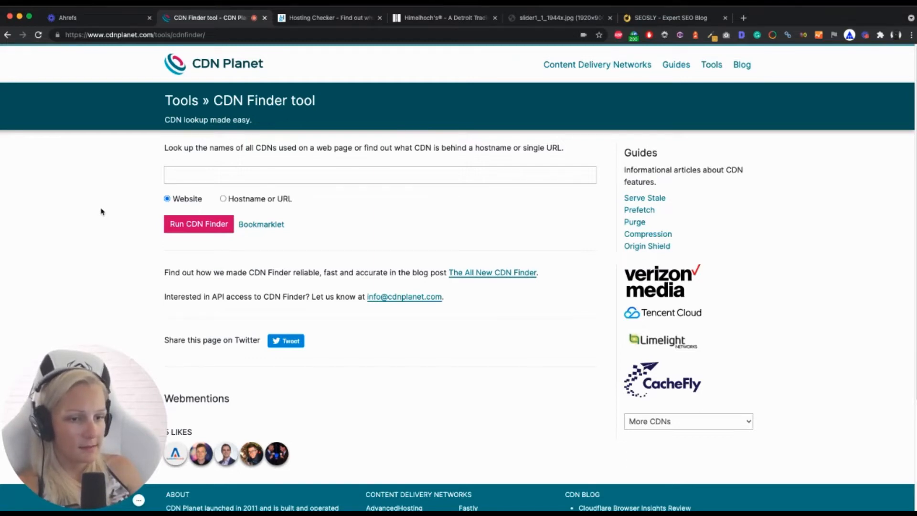
mouse_move(118, 219)
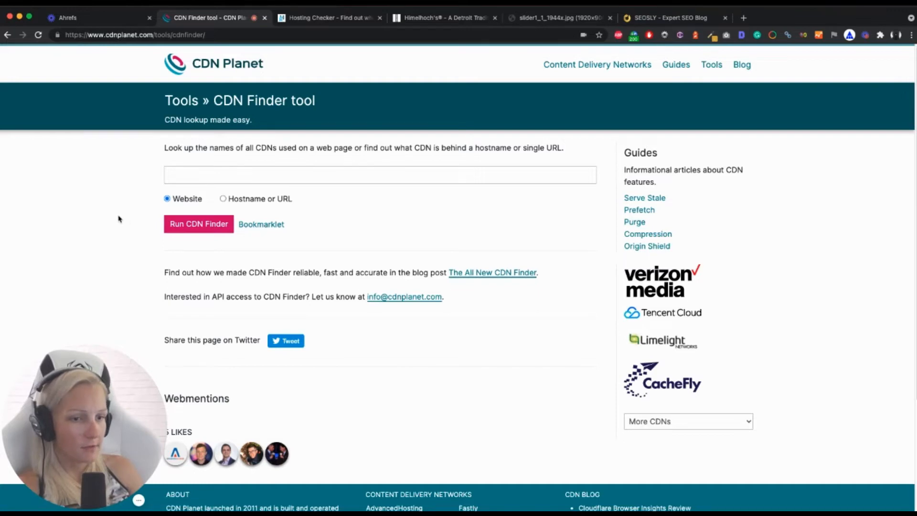
mouse_move(111, 206)
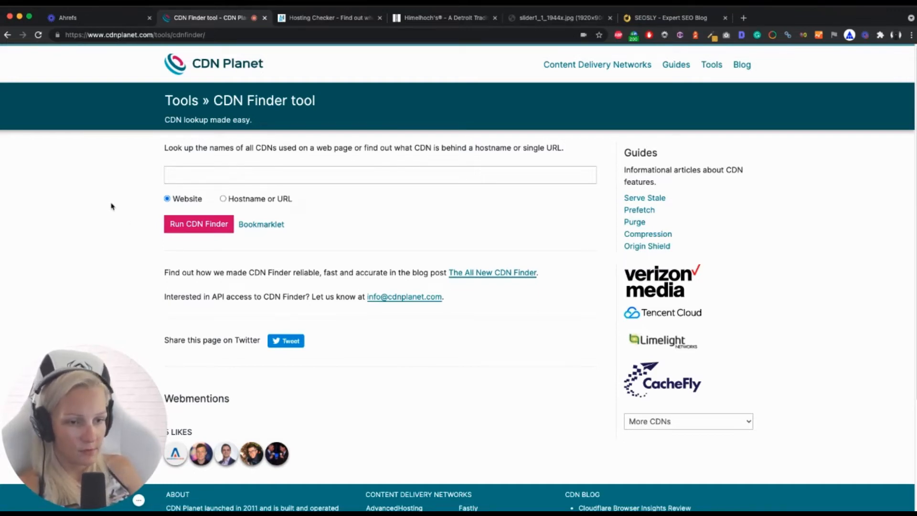
mouse_move(355, 224)
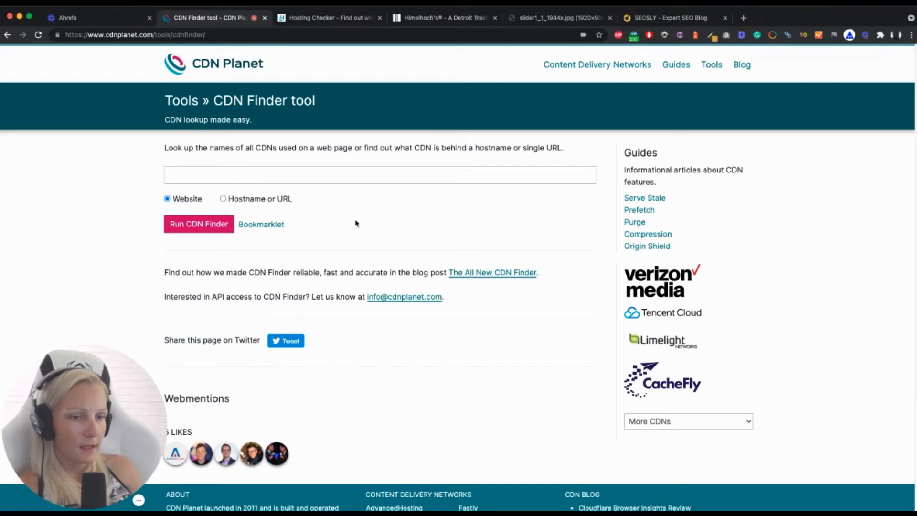
mouse_move(129, 159)
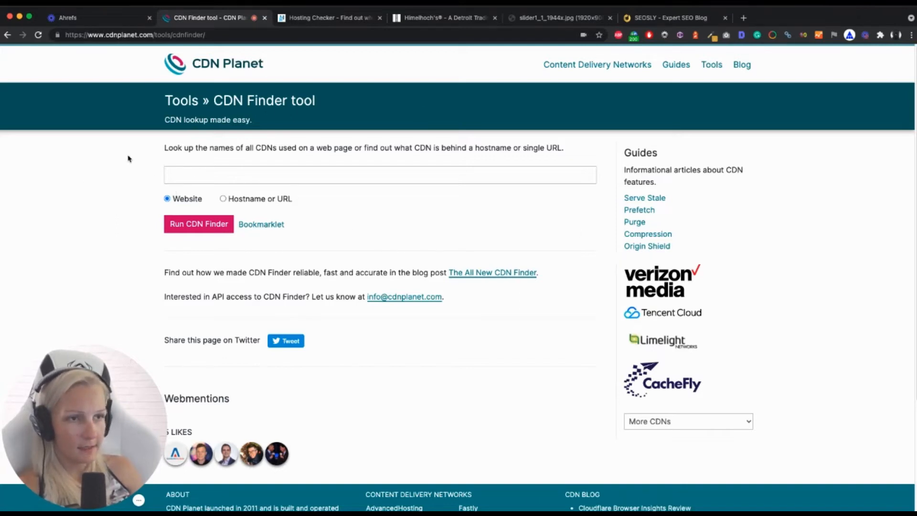
mouse_move(101, 146)
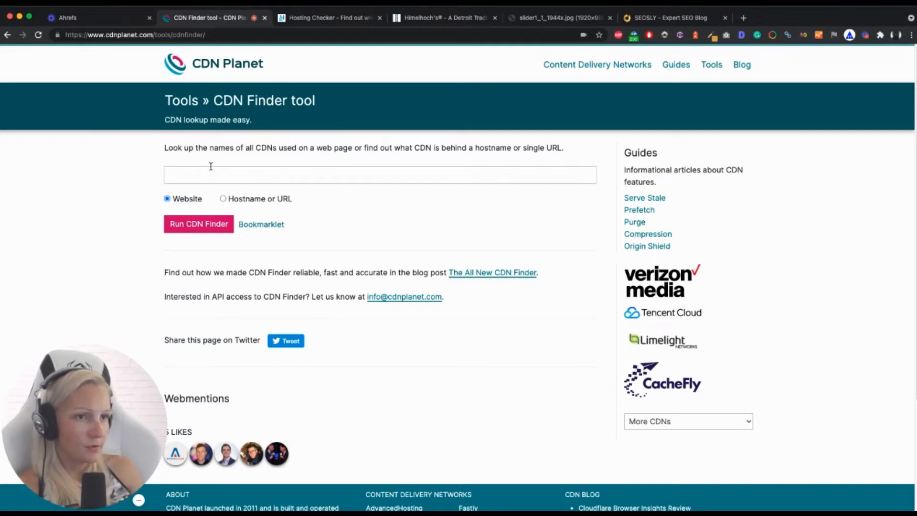
Run CDN Finder on himelhochs.com, revealing Cloudflare, Fastly, Google and Microsoft Ajax CDN.
type("himelhochs.com")
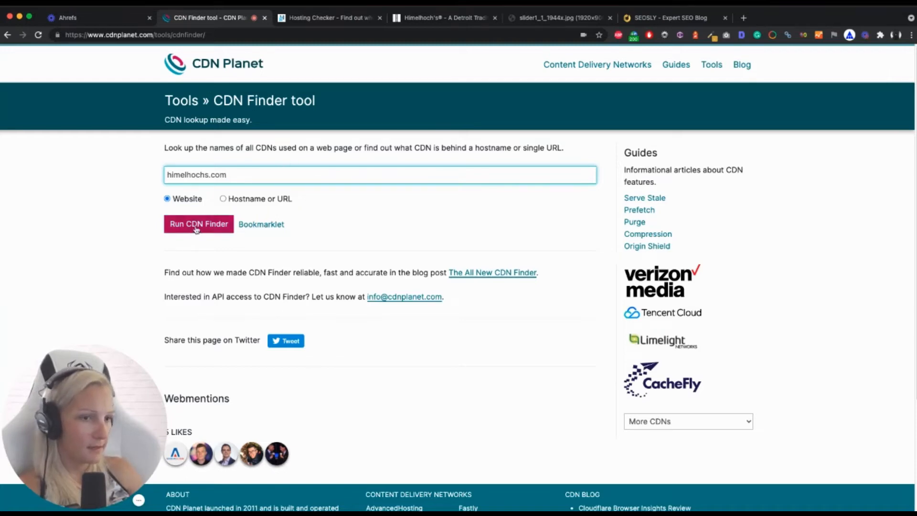
left_click(198, 225)
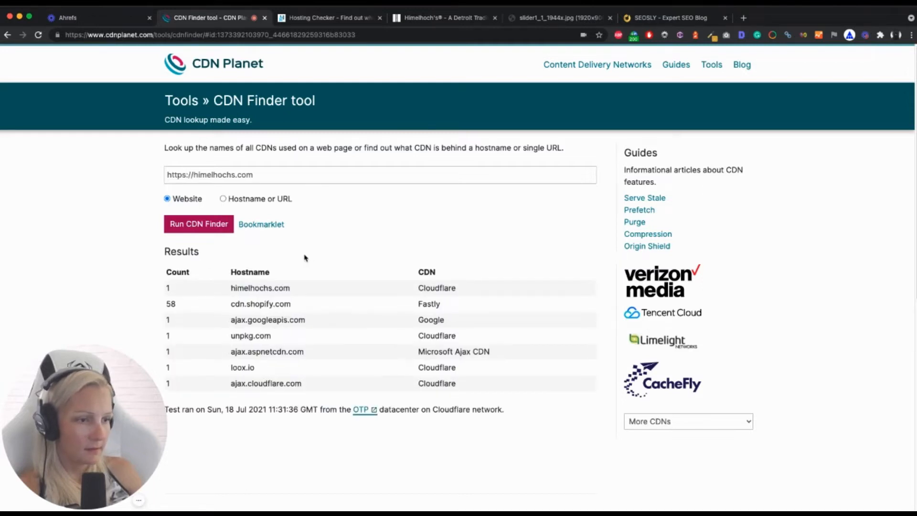
mouse_move(319, 268)
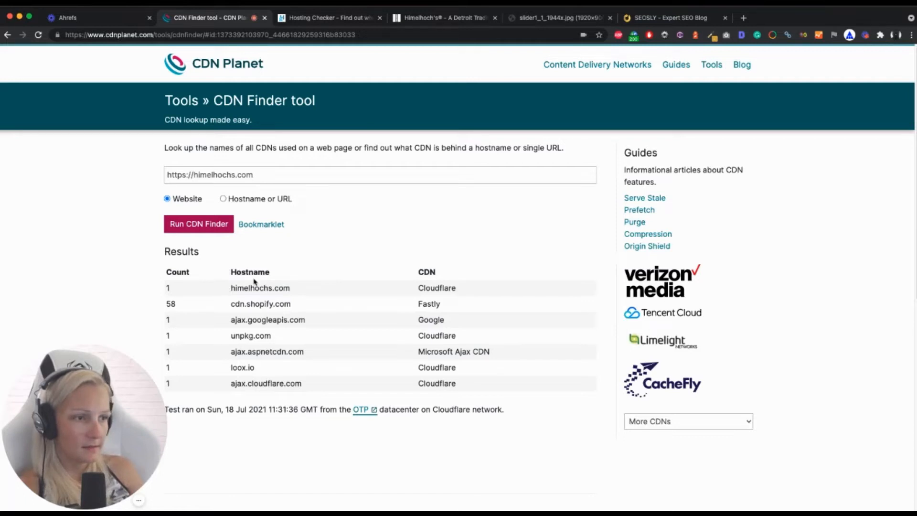
mouse_move(142, 333)
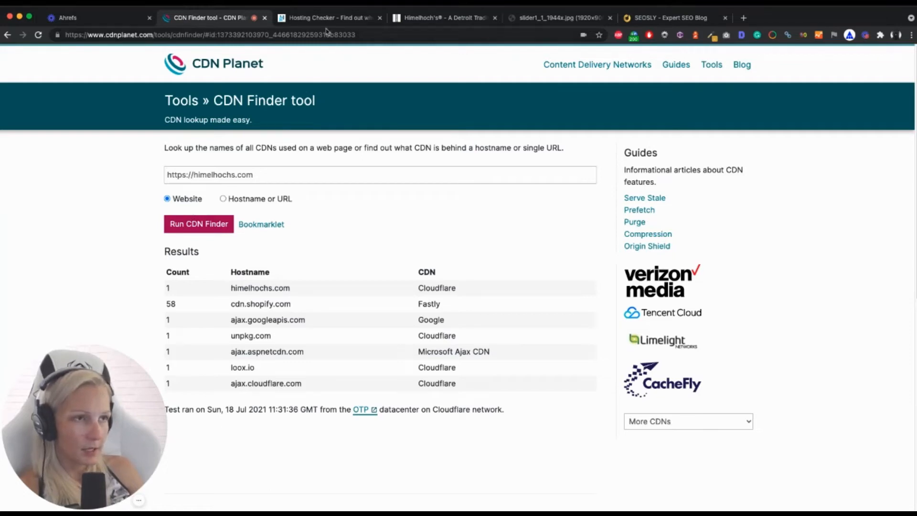
Look up himelhochs.com in Hosting Checker: Cloudflare, Inc., 172.67.68.185, Ashburn, United States.
left_click(329, 18)
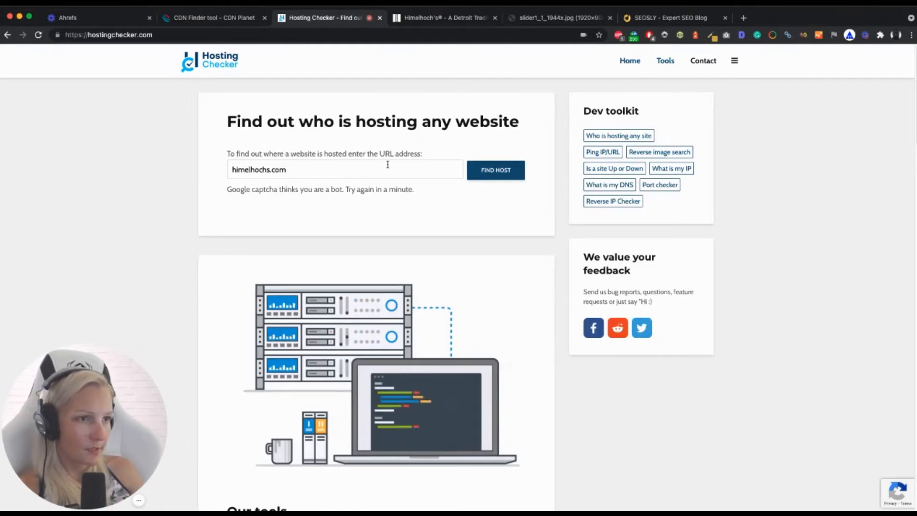
mouse_move(132, 178)
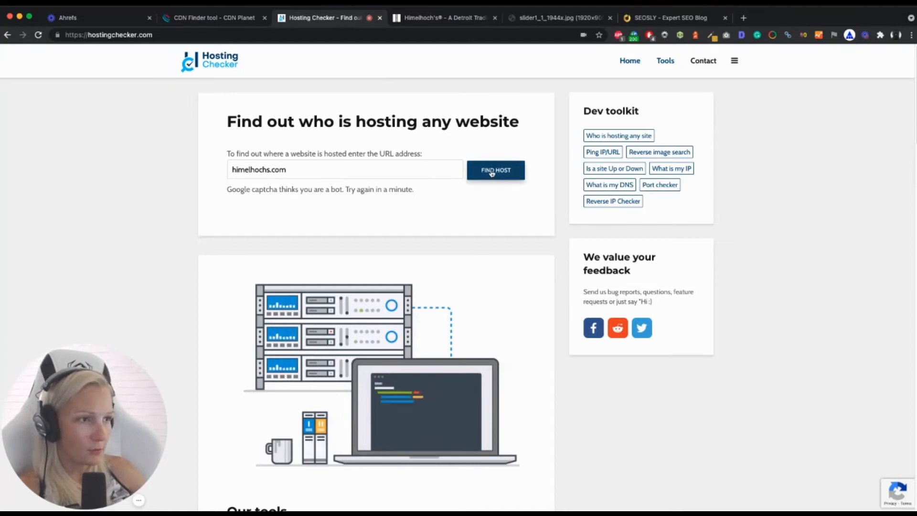
left_click(496, 170)
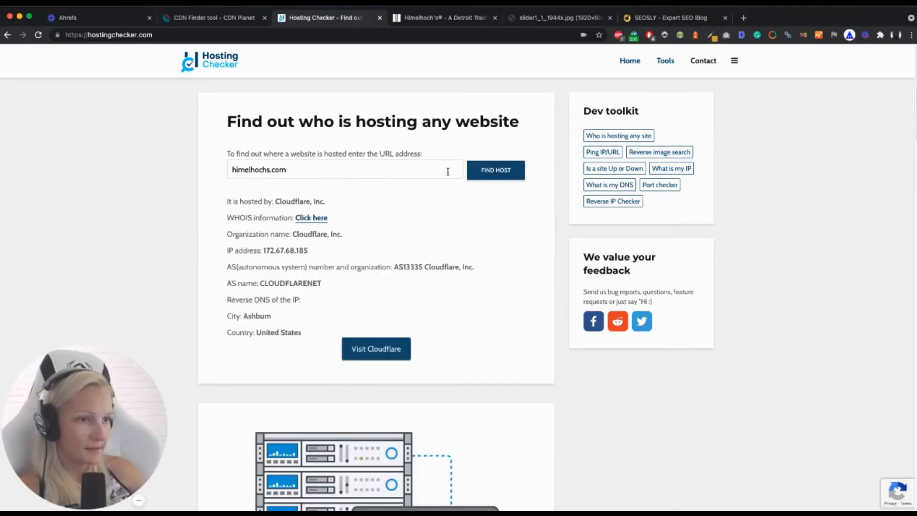
mouse_move(414, 188)
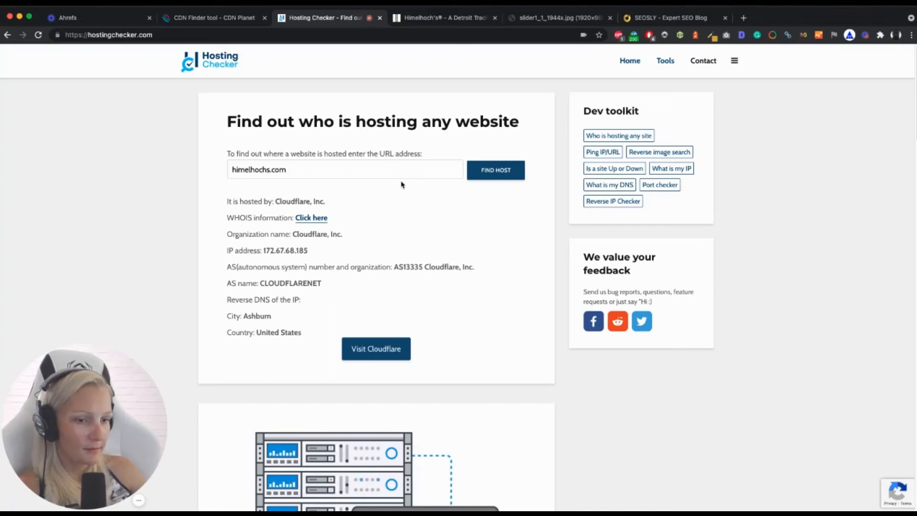
mouse_move(382, 298)
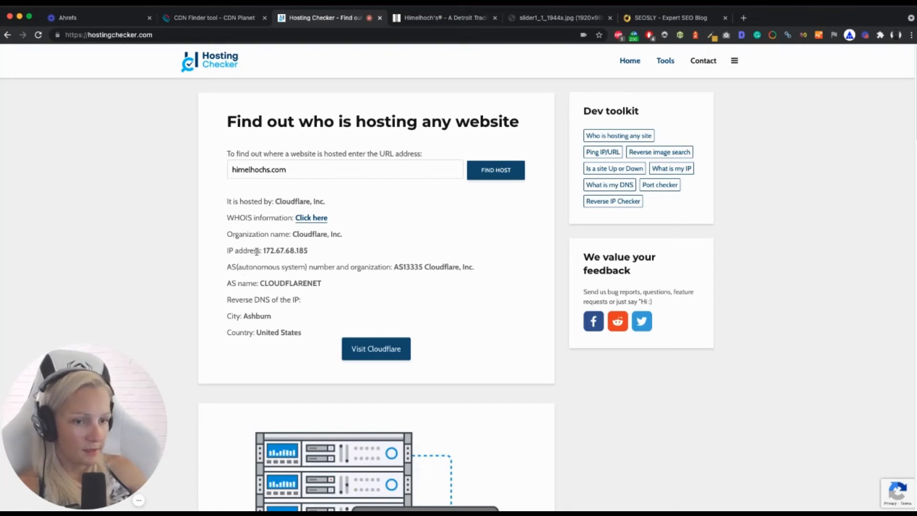
mouse_move(203, 250)
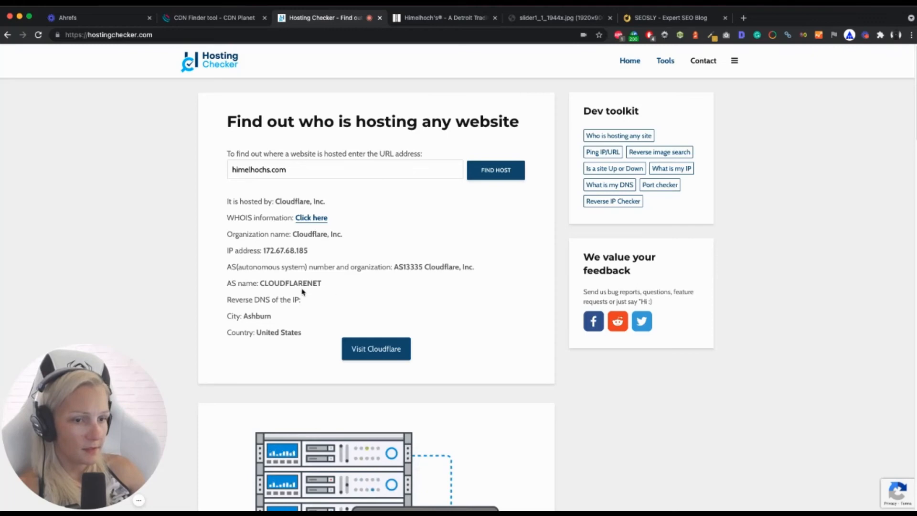
mouse_move(272, 280)
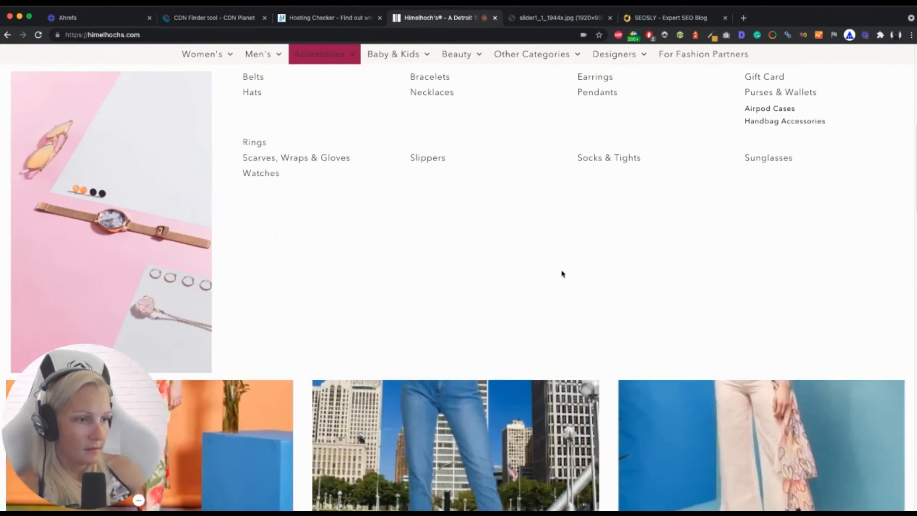
mouse_move(562, 274)
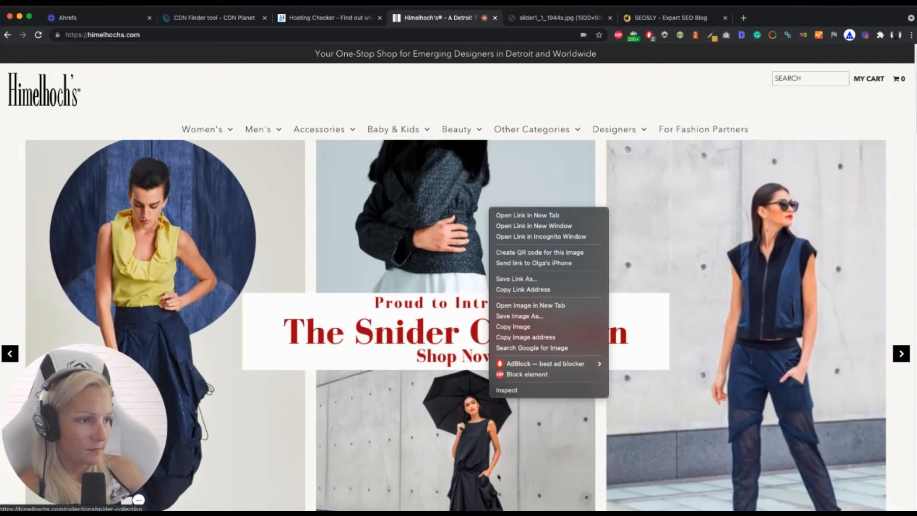
mouse_move(530, 304)
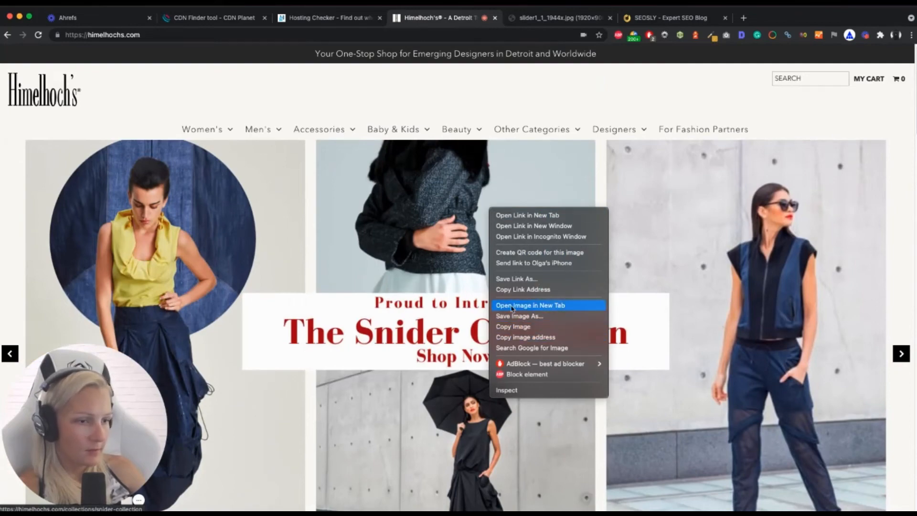
Open the Snider Collection banner image alone, check its cdn.shopify.com address, then return to CDN Planet.
left_click(530, 305)
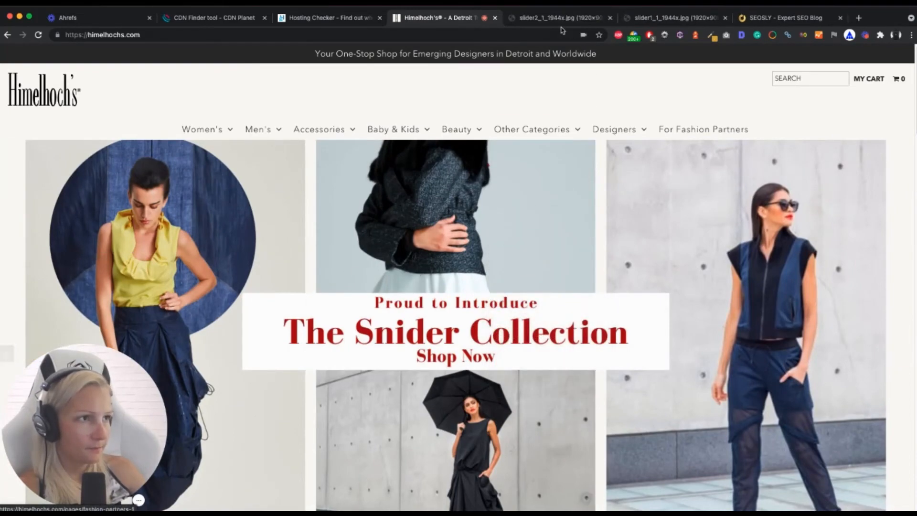
left_click(557, 18)
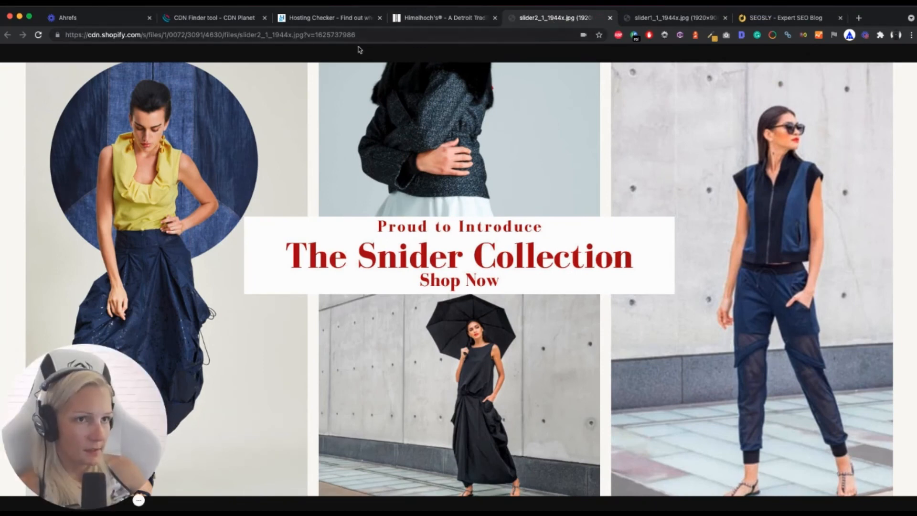
left_click(117, 34)
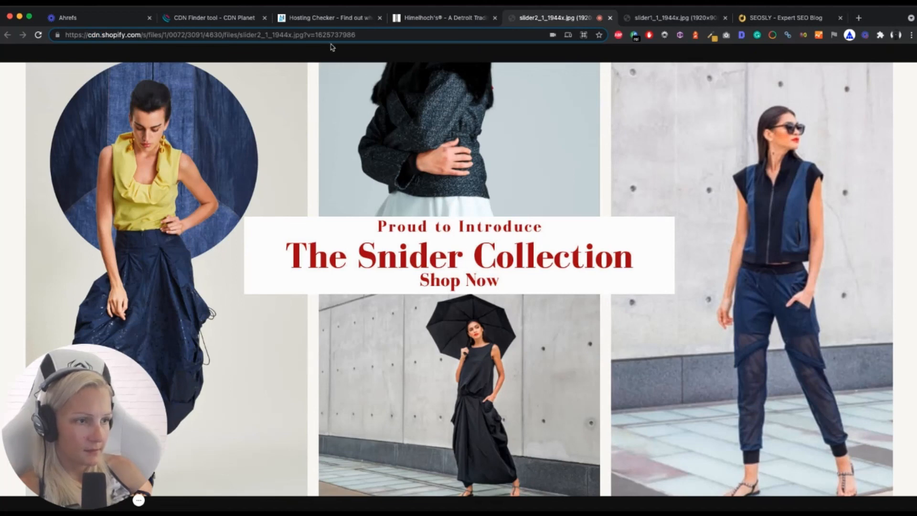
mouse_move(394, 92)
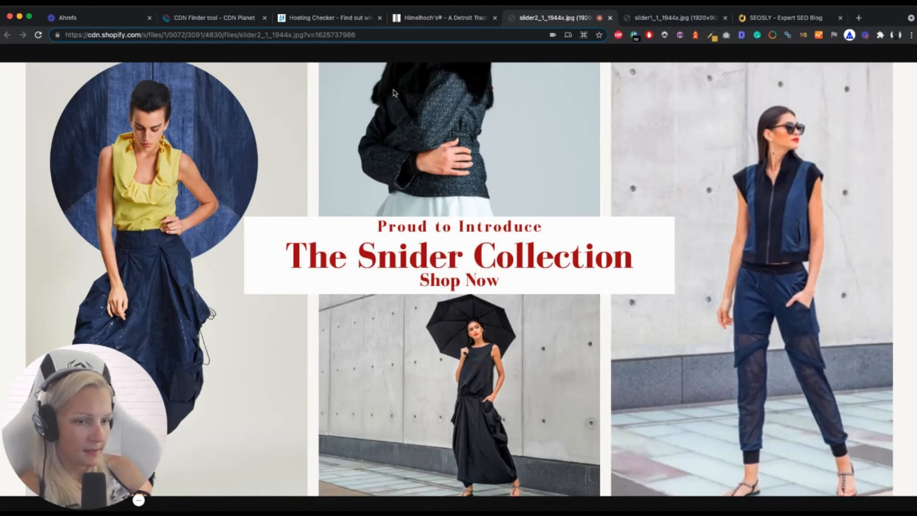
mouse_move(432, 115)
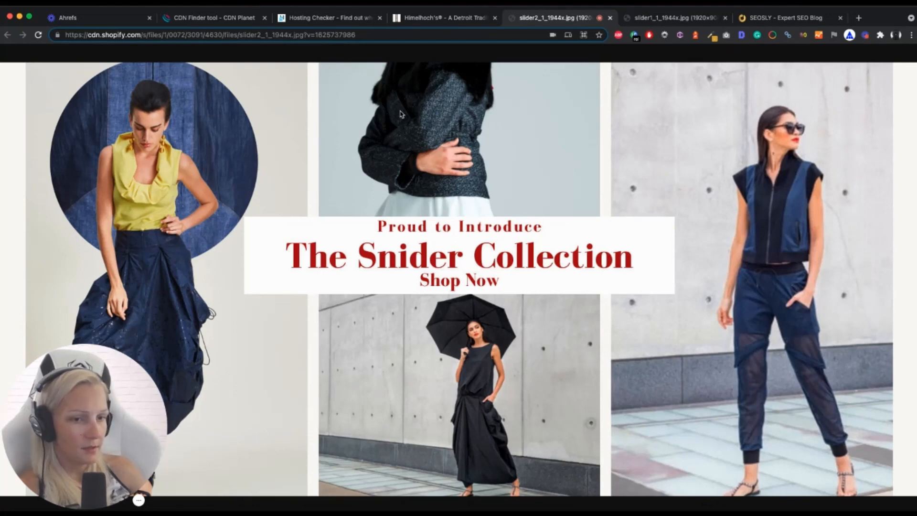
mouse_move(628, 92)
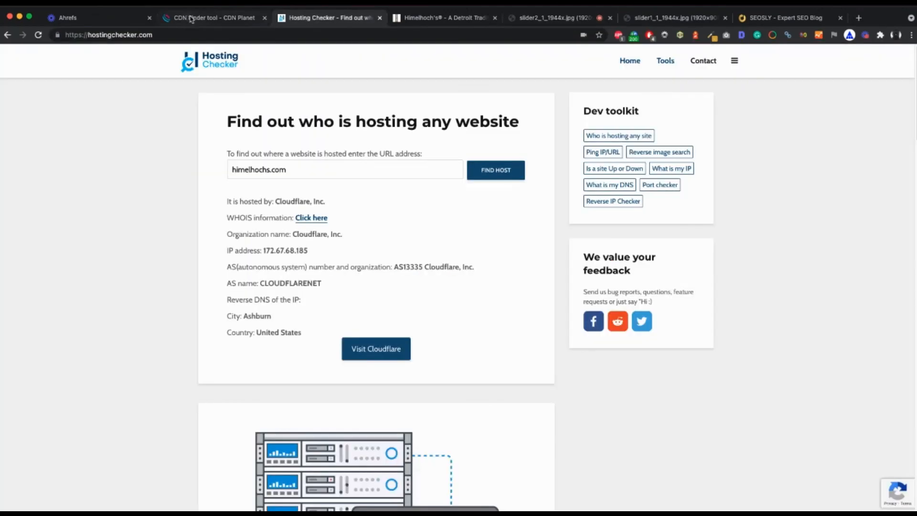
left_click(214, 17)
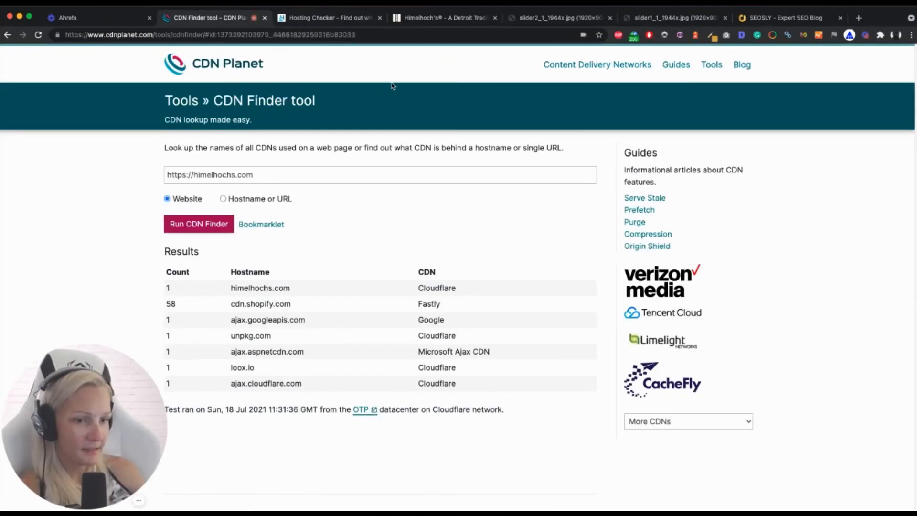